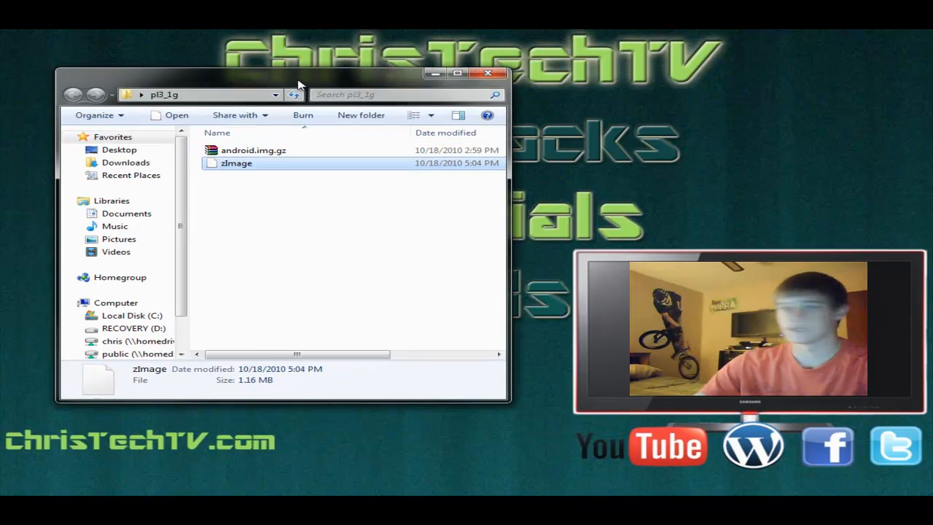
Launch WinSCP from the folder holding android.img.gz and zImage so the Login dialog appears.
left_click_drag(298, 81, 394, 85)
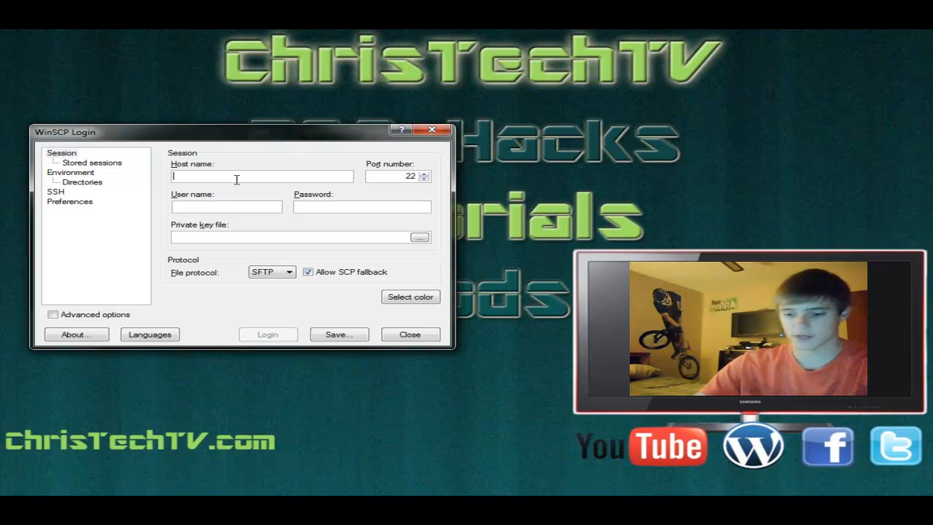
Log in to 192.168.2.37 as root with the password over the SCP file protocol.
type("16")
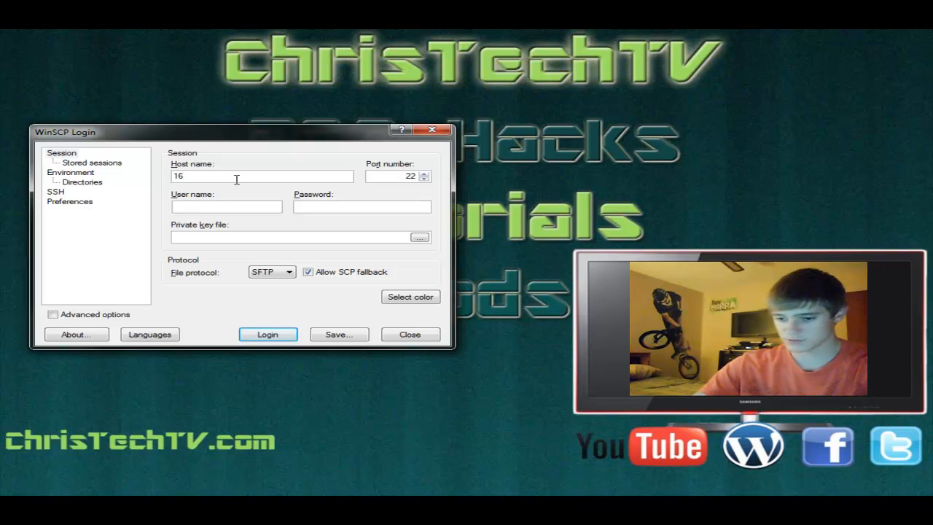
type("192.168.2.37")
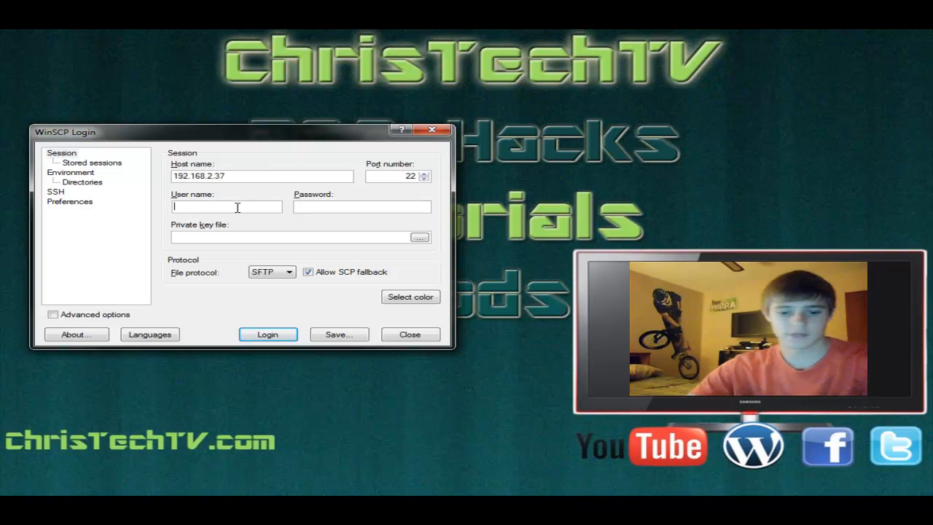
type("root")
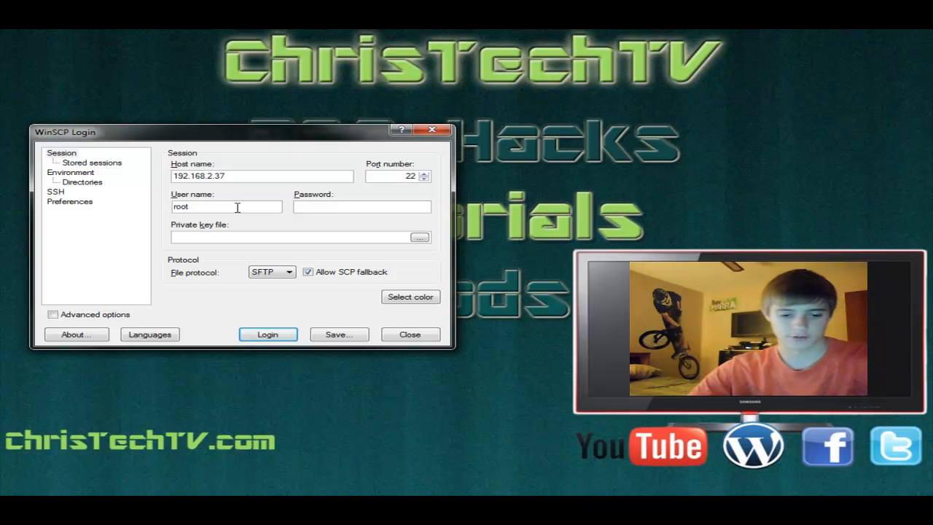
type("••")
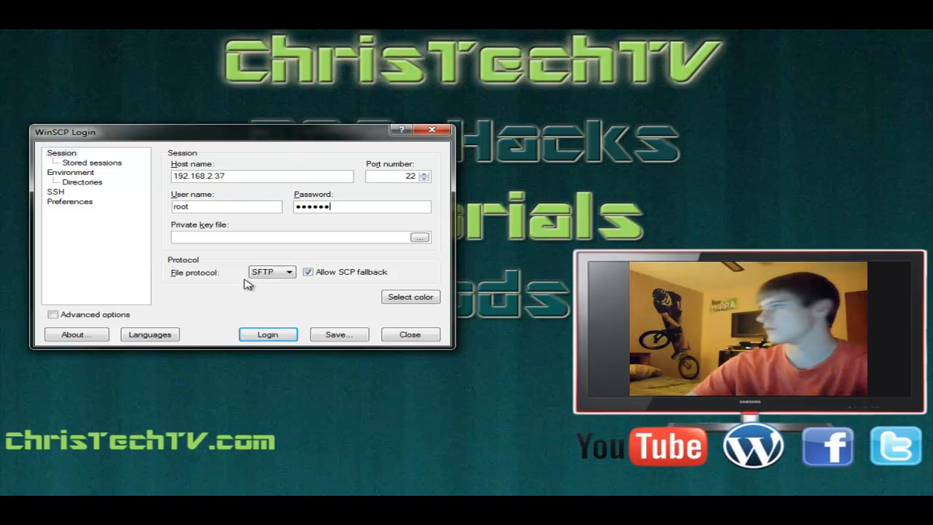
left_click(271, 271)
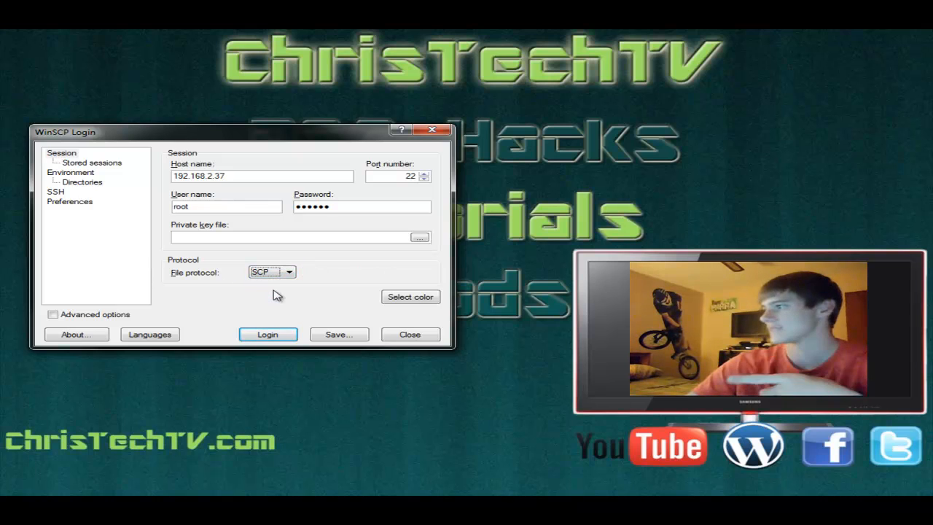
left_click(268, 334)
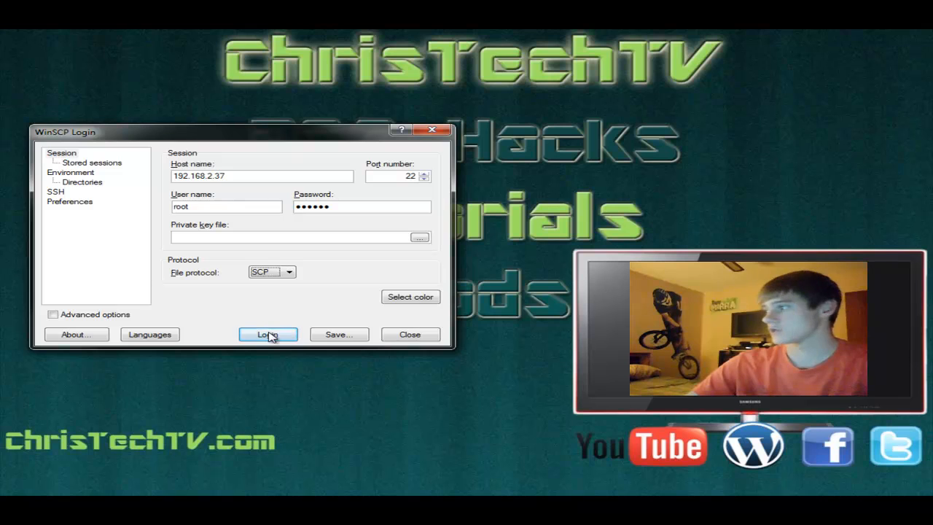
left_click(268, 334)
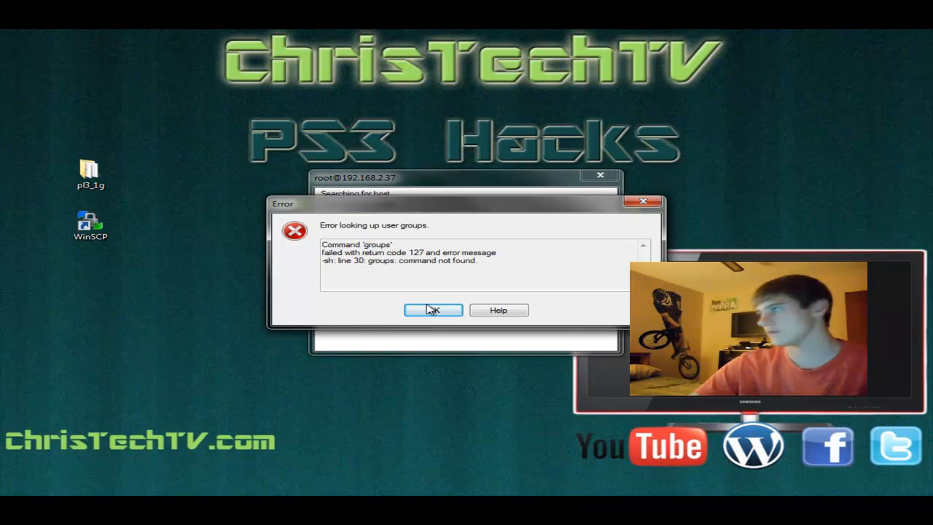
Dismiss the 'Error looking up user groups' message so the session opens at /private/var.
left_click(432, 309)
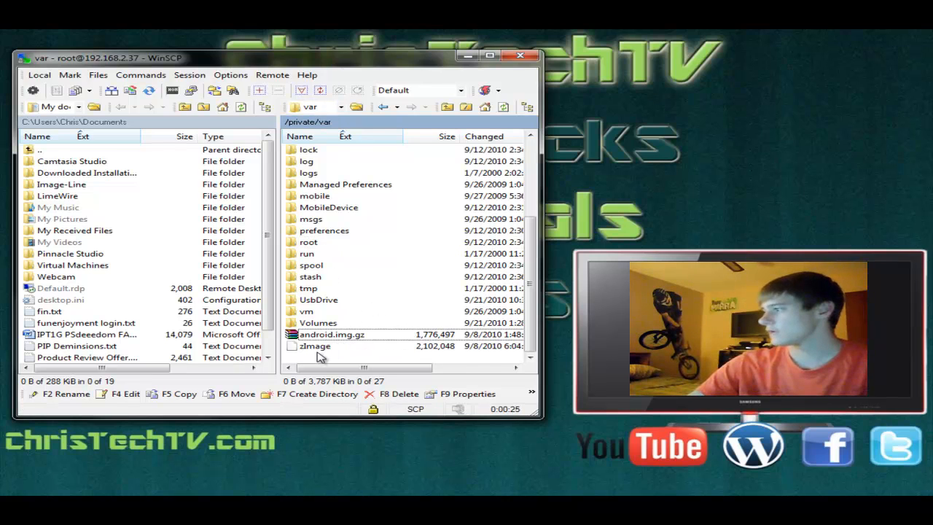
Select the old android.img.gz and zImage in /private/var, answer the Copy prompt and delete them.
left_click(314, 345)
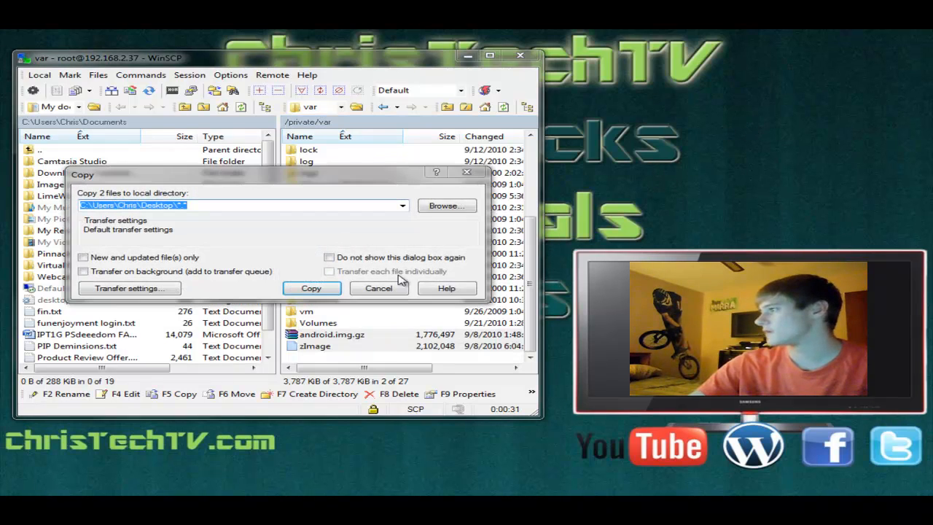
left_click(310, 288)
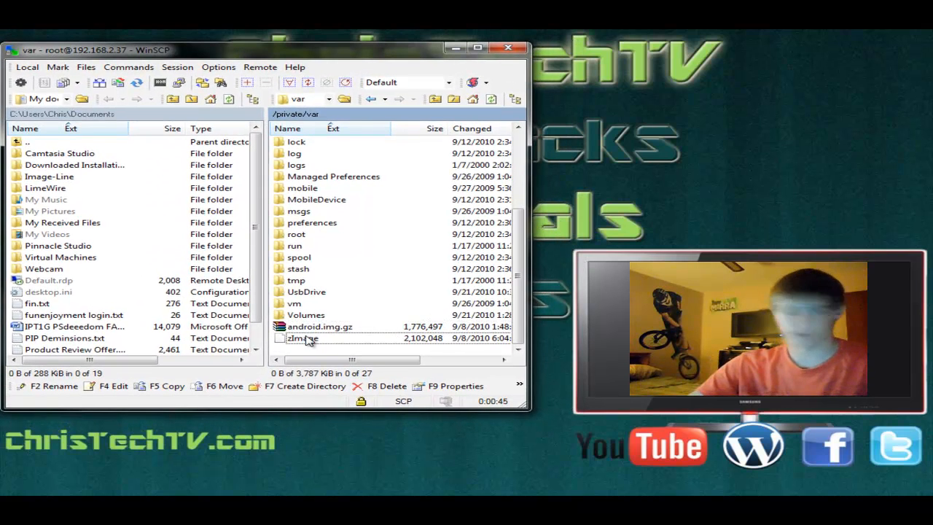
left_click(319, 326)
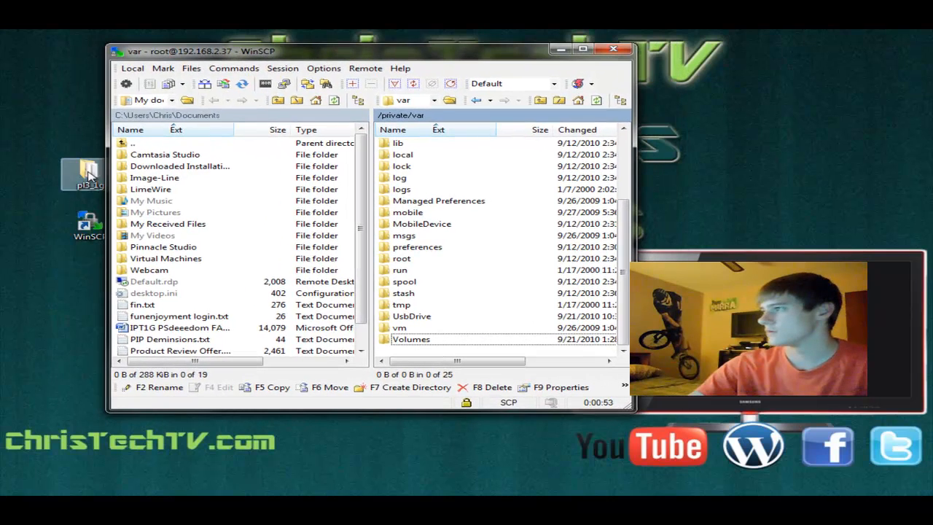
Copy the new android.img.gz and zImage from the local folder into the iPod's /private/var.
double_click(84, 172)
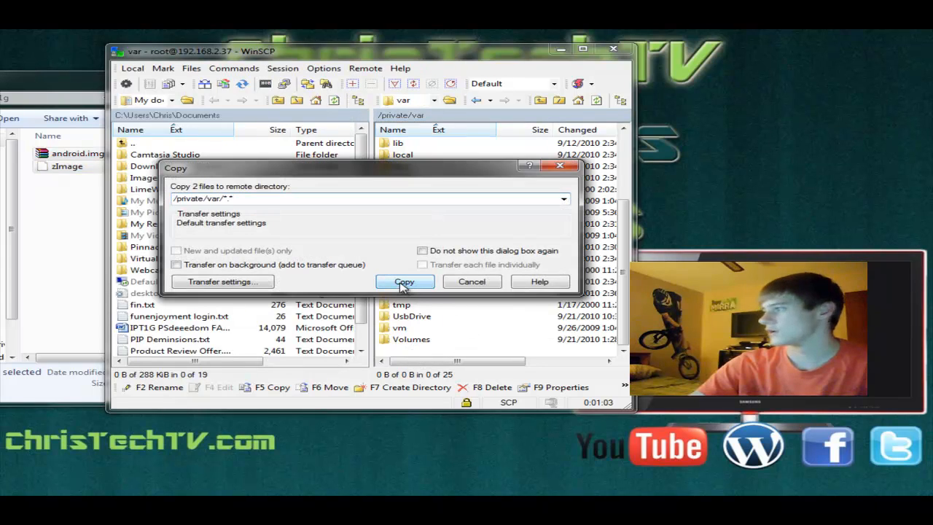
left_click(405, 281)
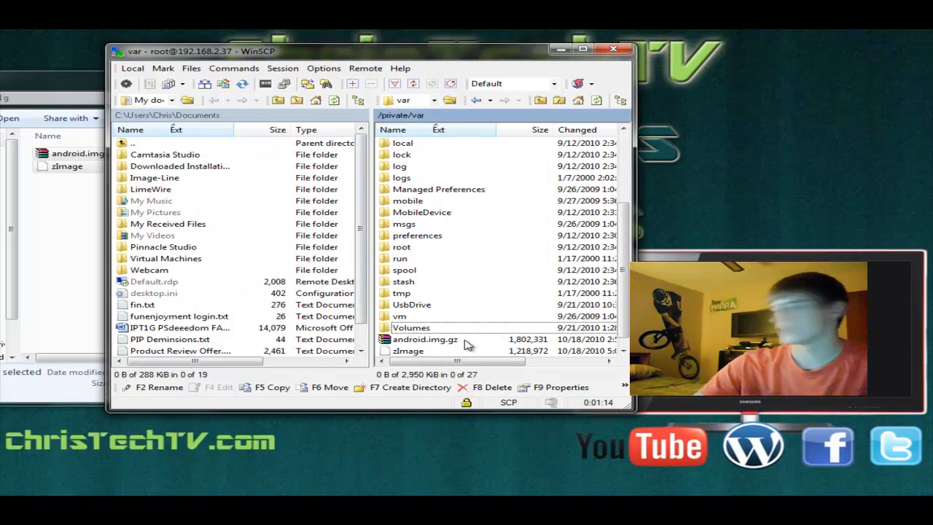
Set Octal permissions 0777 on android.img.gz and then on zImage through their Properties.
left_click_drag(480, 361, 547, 362)
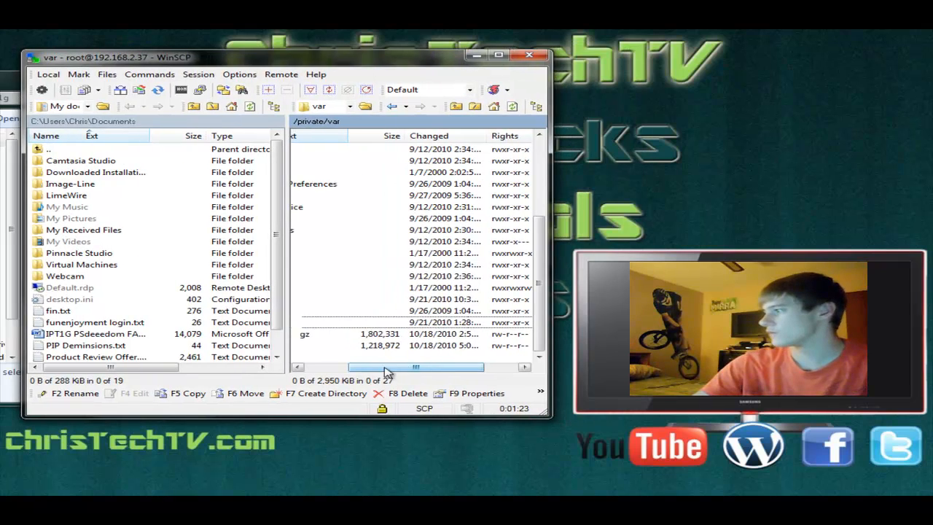
right_click(332, 334)
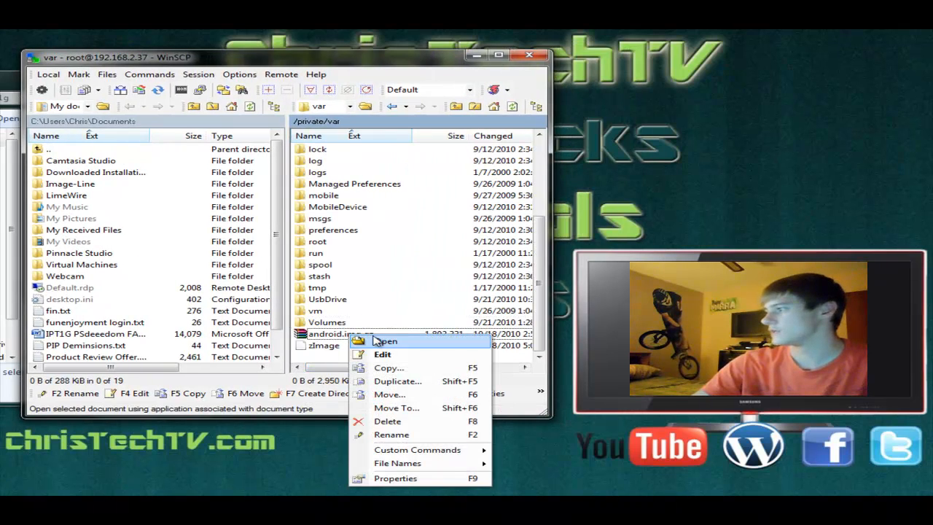
mouse_move(390, 434)
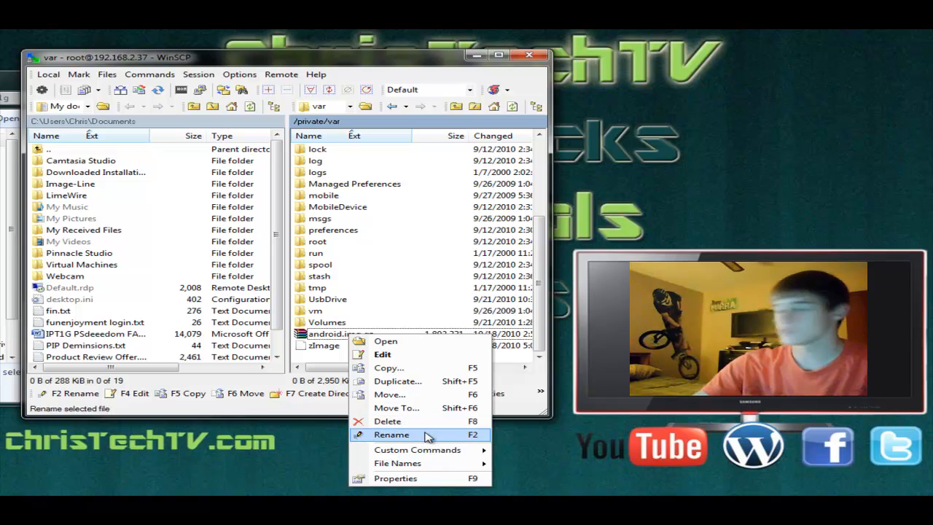
left_click(394, 478)
type("0777")
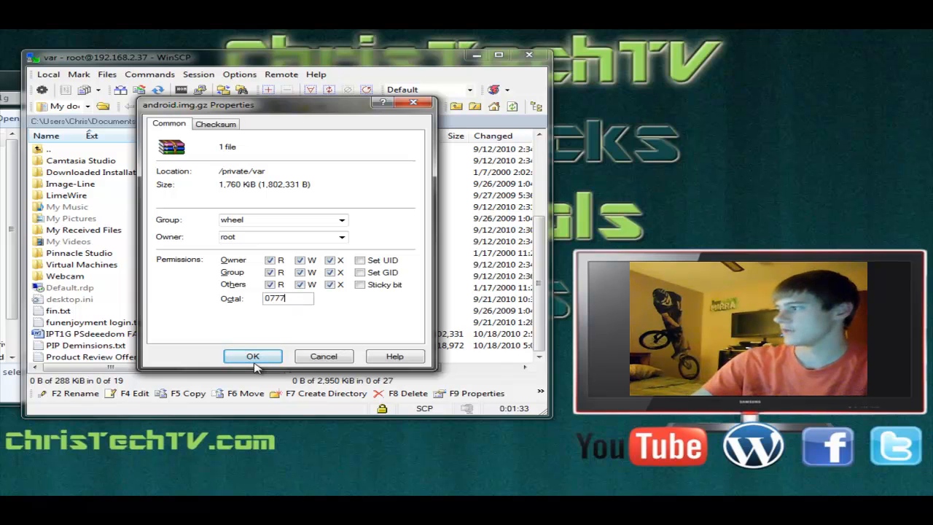
left_click(252, 356)
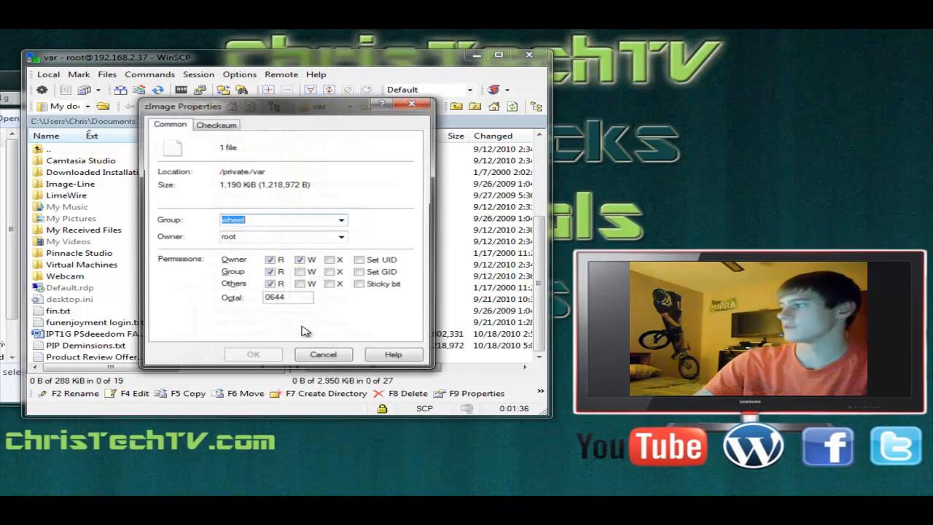
type("07")
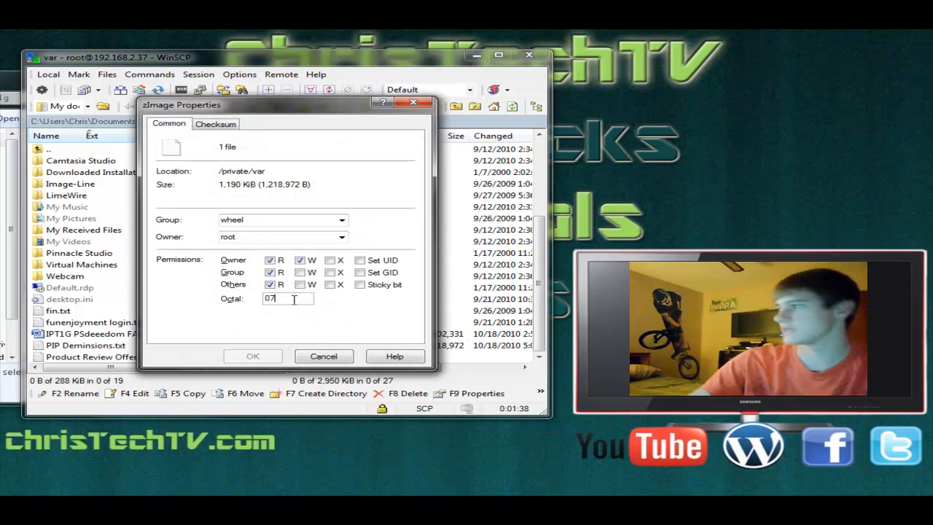
left_click(252, 355)
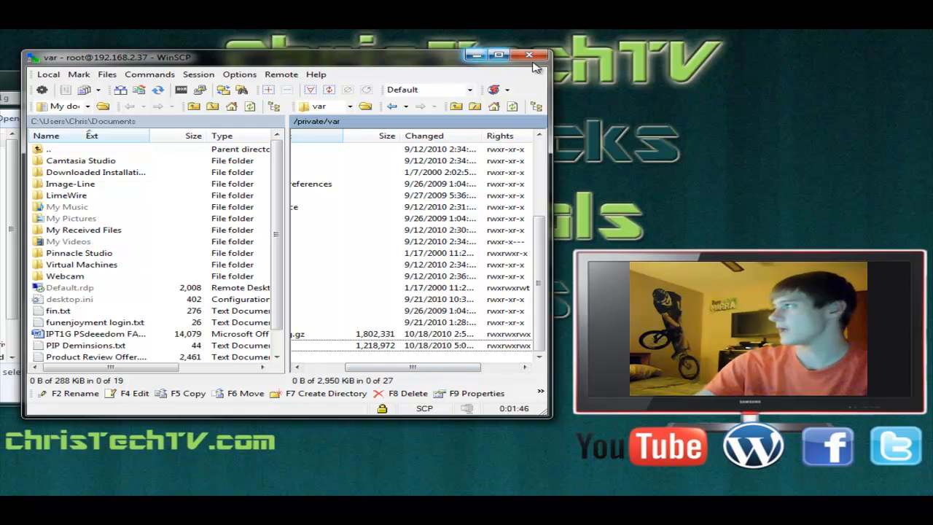
Close the WinSCP window and confirm 'Terminate session' to end the iPod connection.
left_click(529, 55)
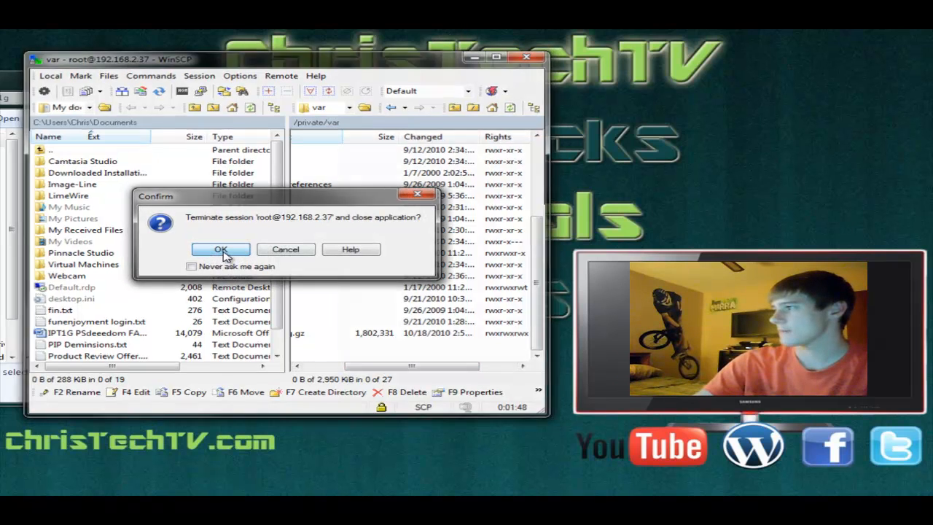
left_click(221, 249)
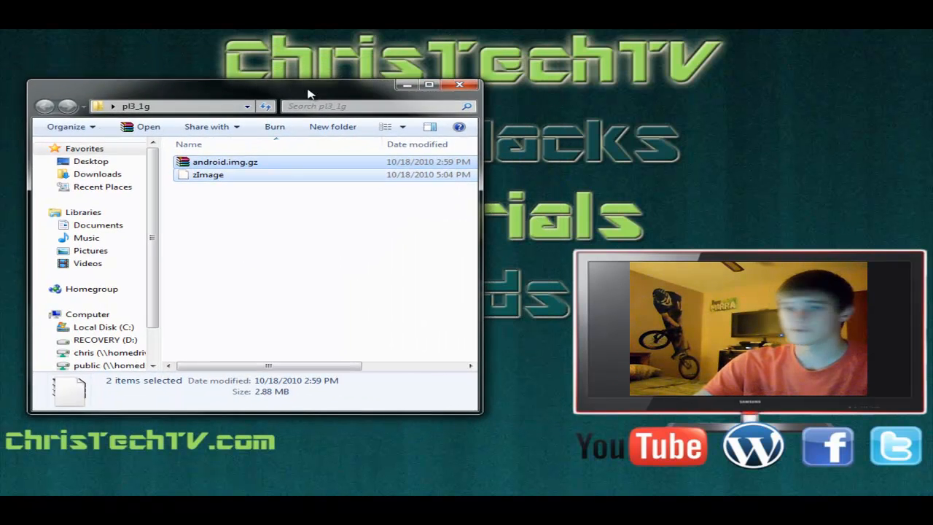